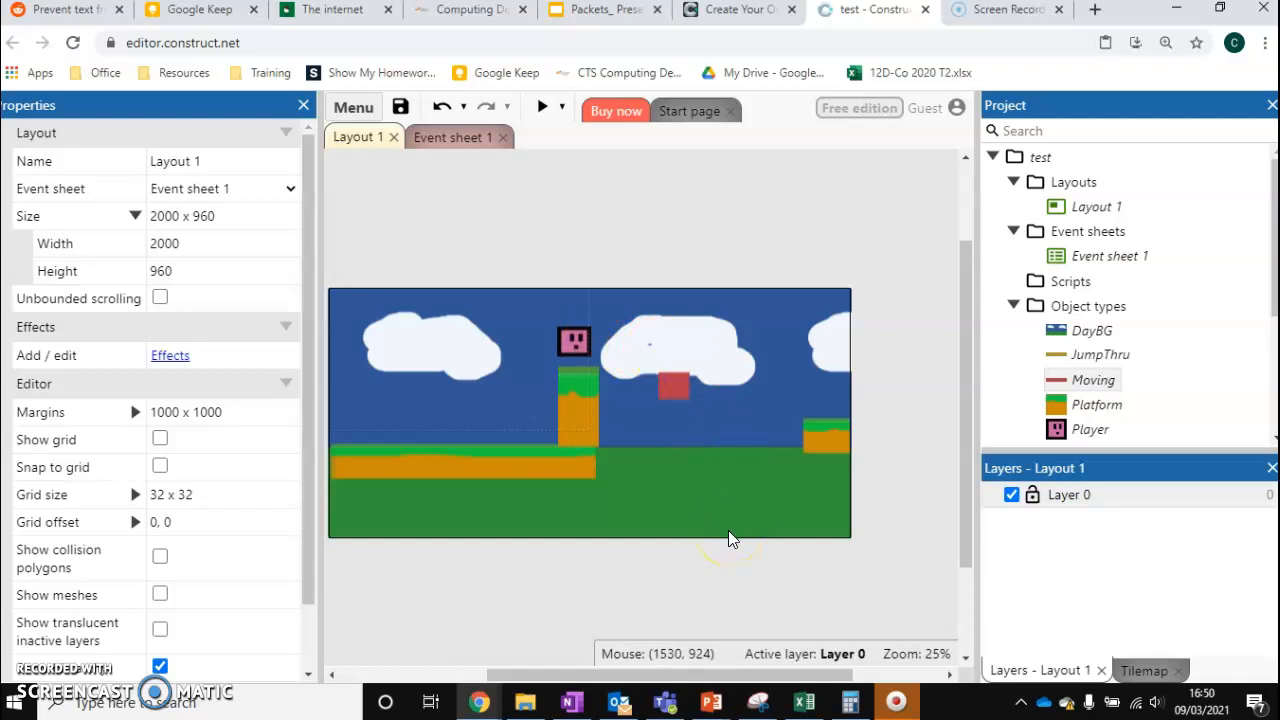
# Preview the level once and close the preview window
pyautogui.click(540, 108)
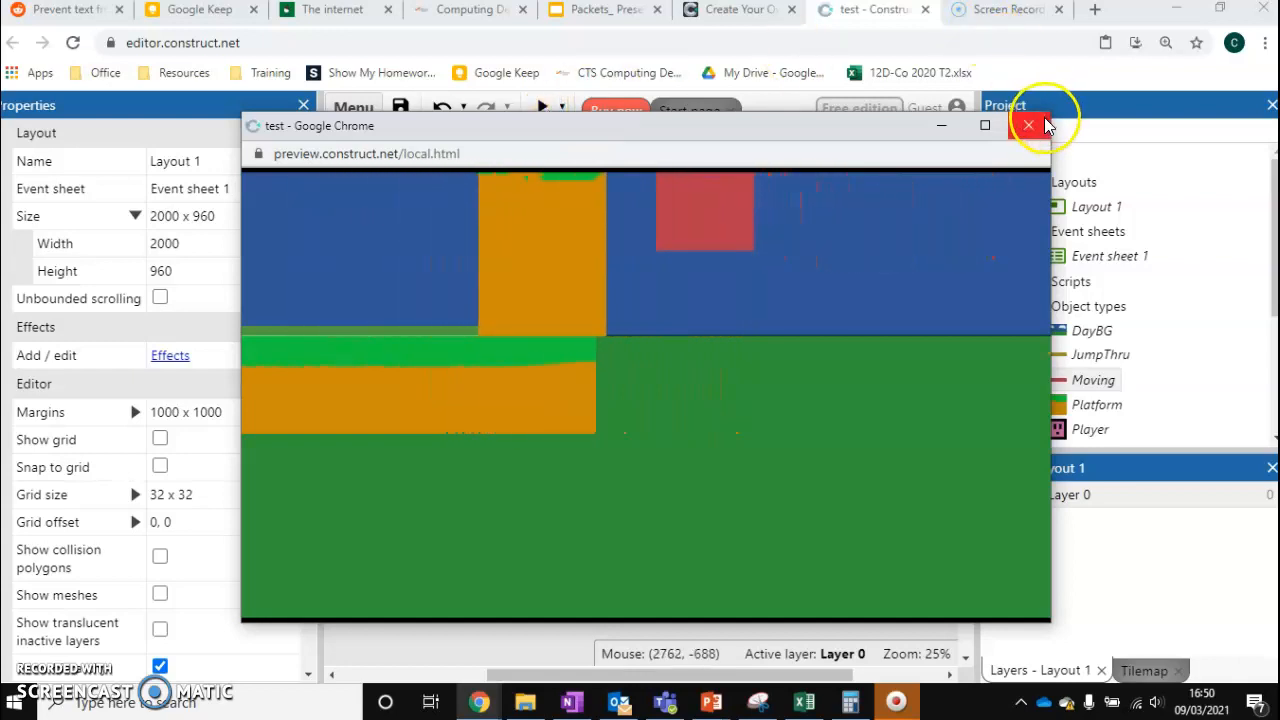
pyautogui.click(1028, 124)
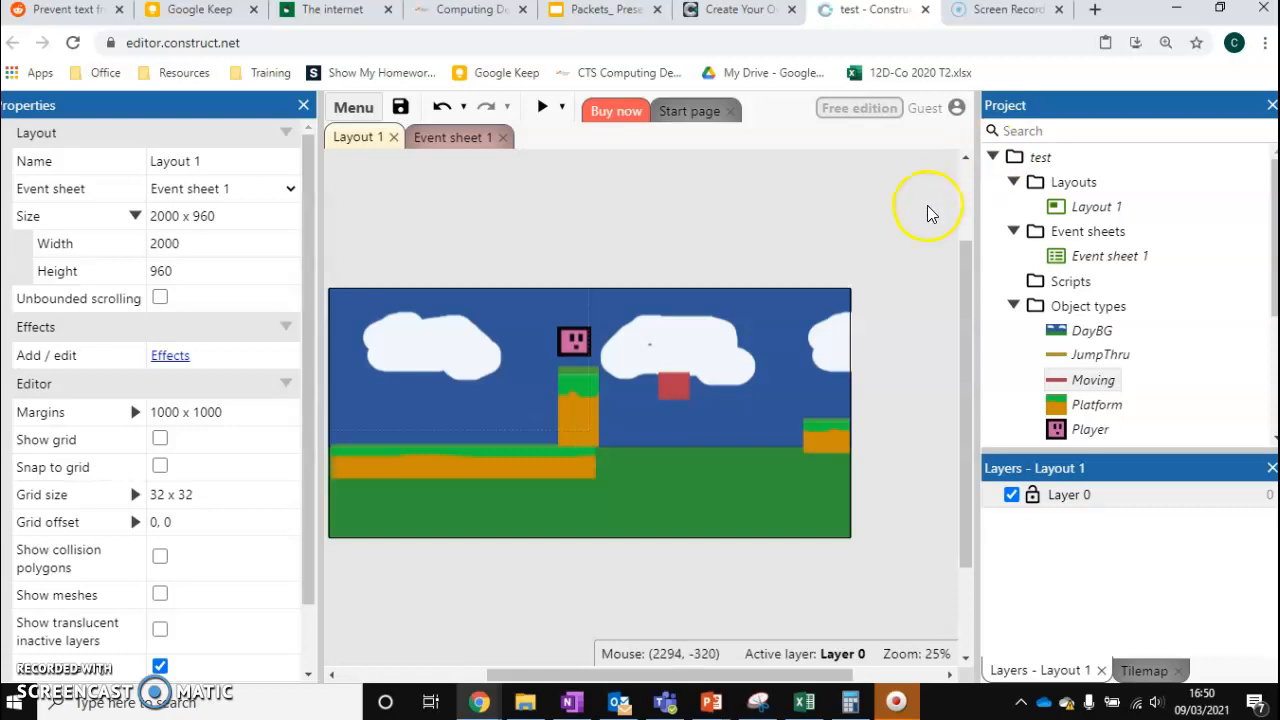
pyautogui.moveTo(838, 236)
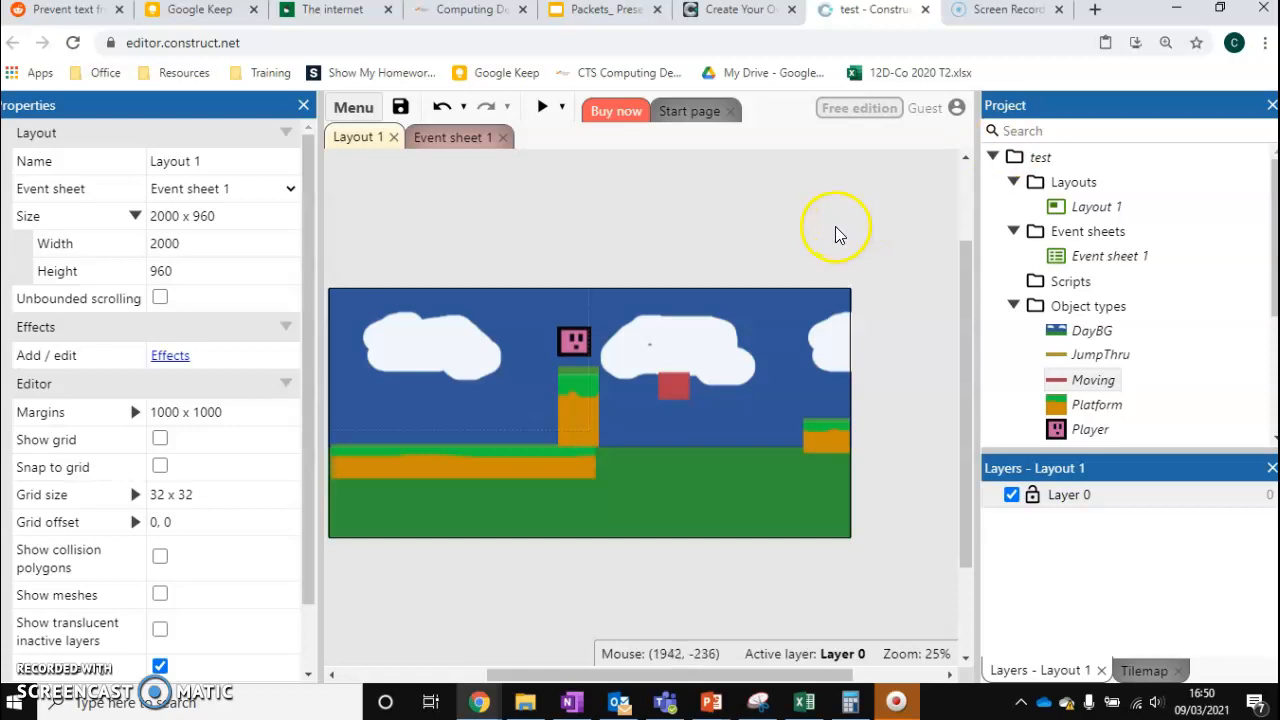
# Add the Destroy outside layout behaviour to the Player sprite
pyautogui.click(574, 342)
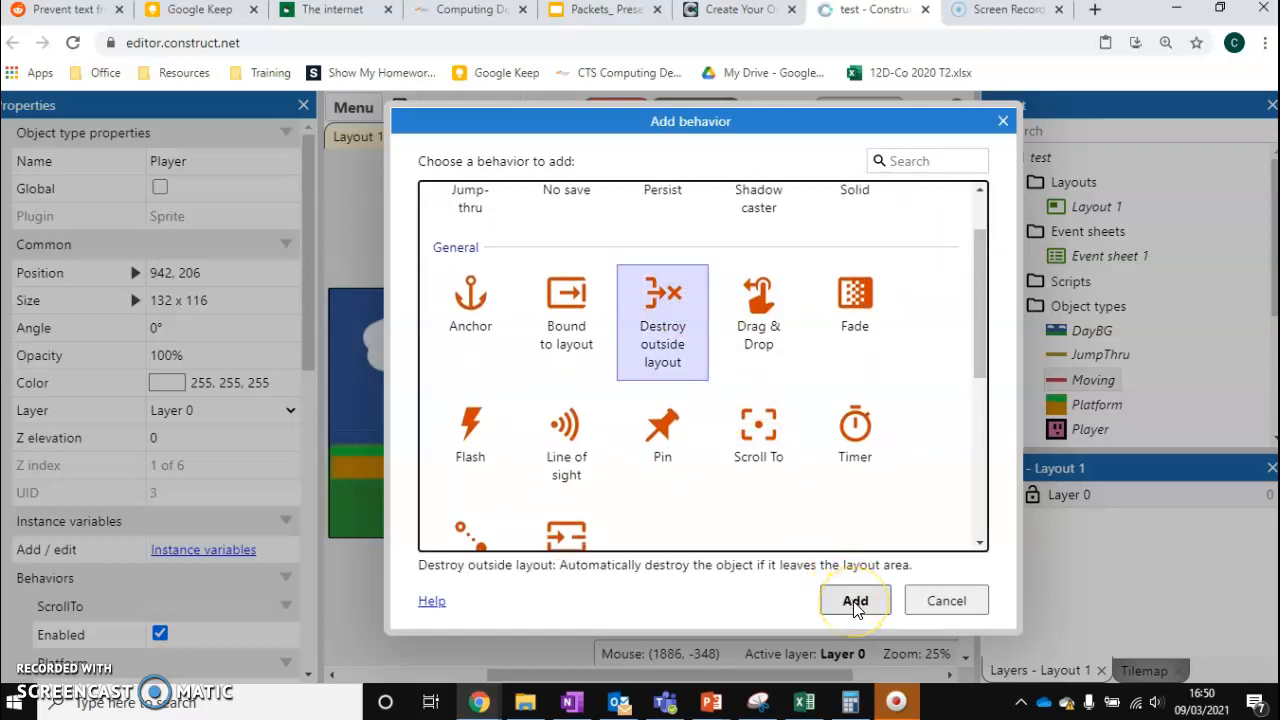
pyautogui.click(854, 600)
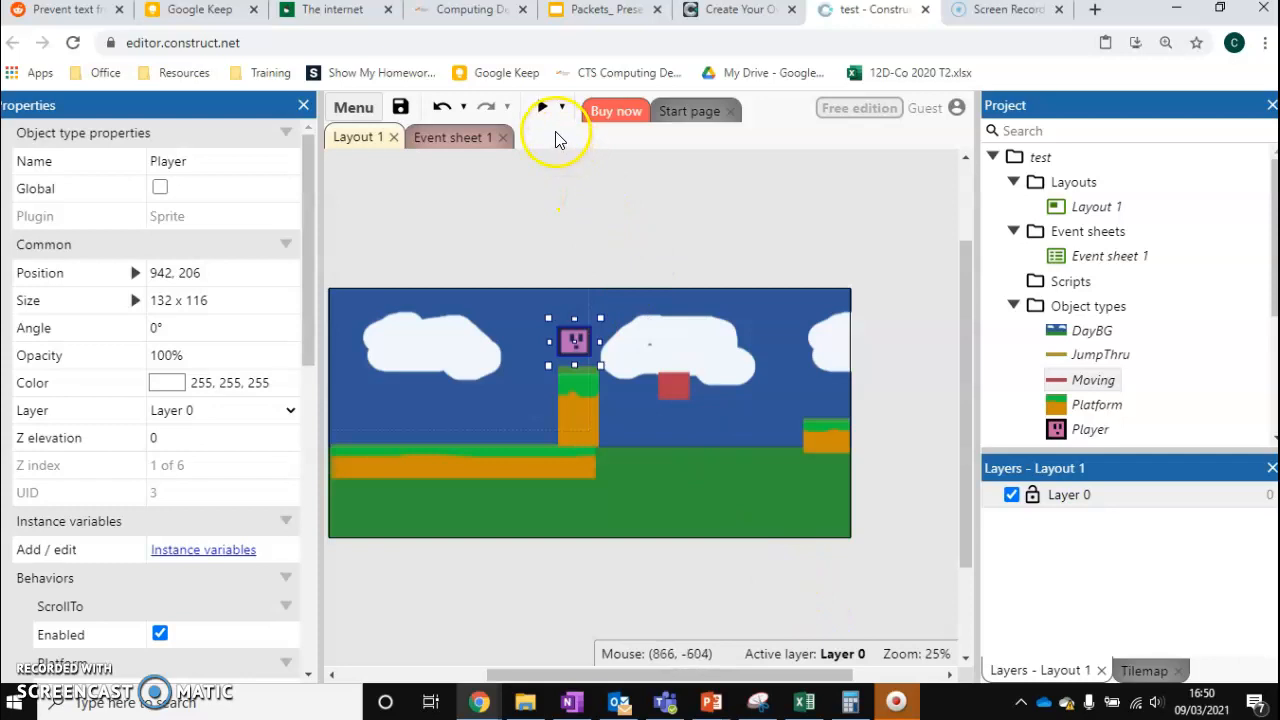
pyautogui.click(548, 110)
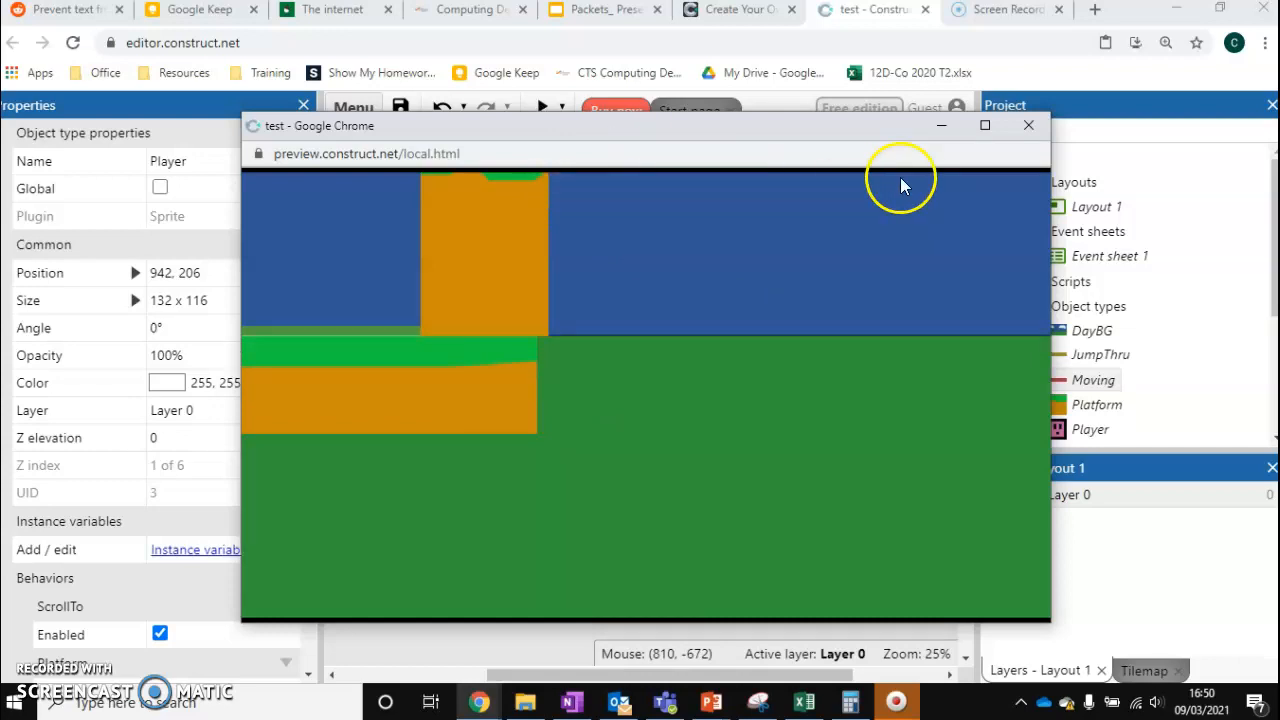
pyautogui.click(1028, 124)
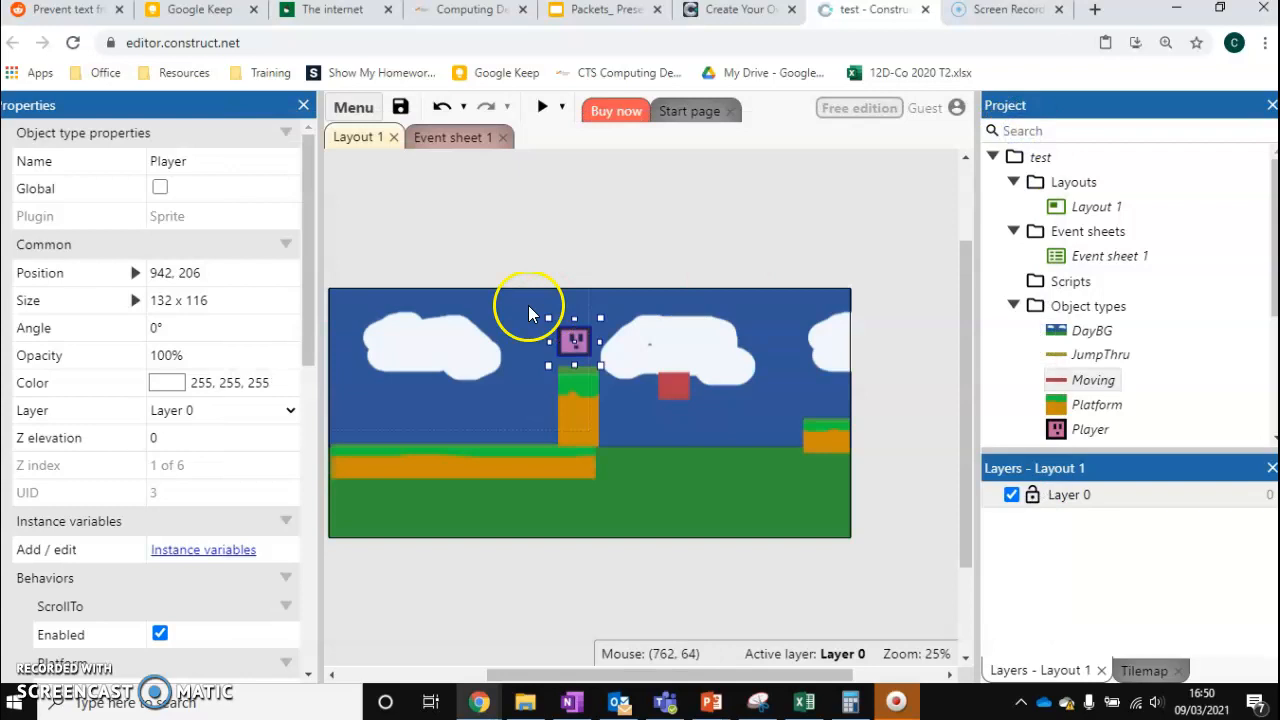
# On Event sheet 1, add a new event with the Player 'On destroyed' condition
pyautogui.click(452, 136)
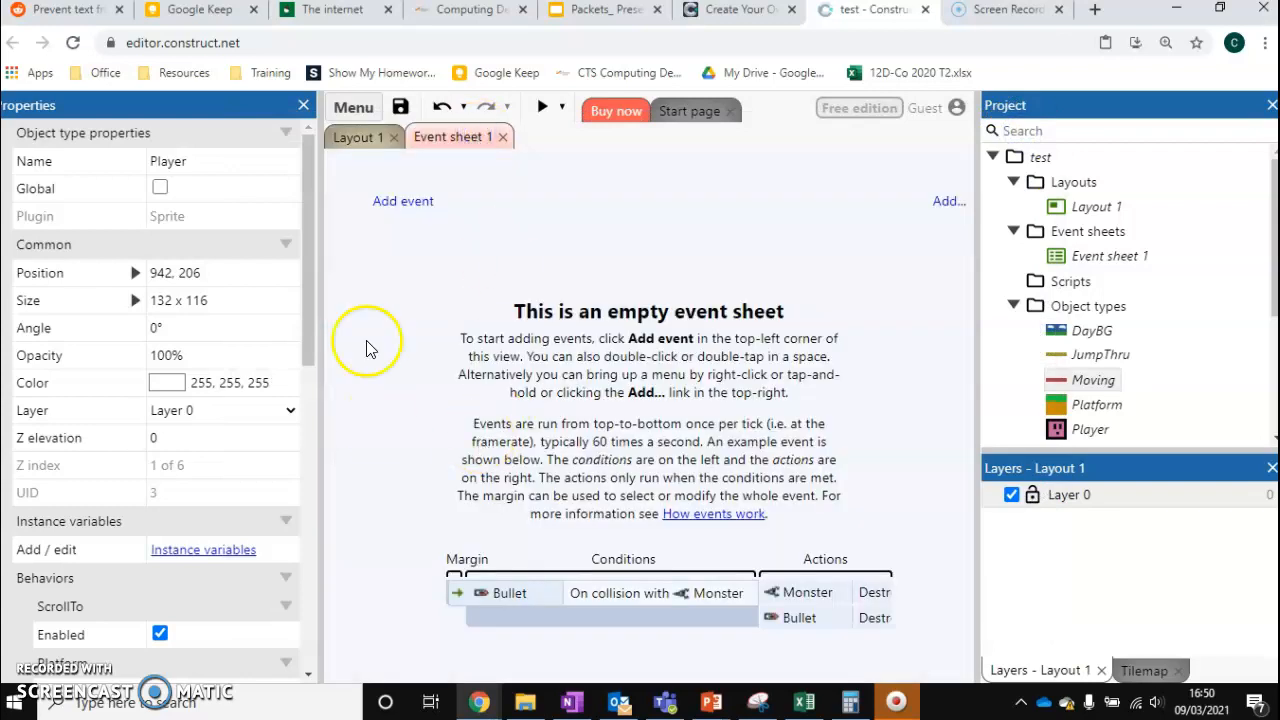
pyautogui.moveTo(398, 448)
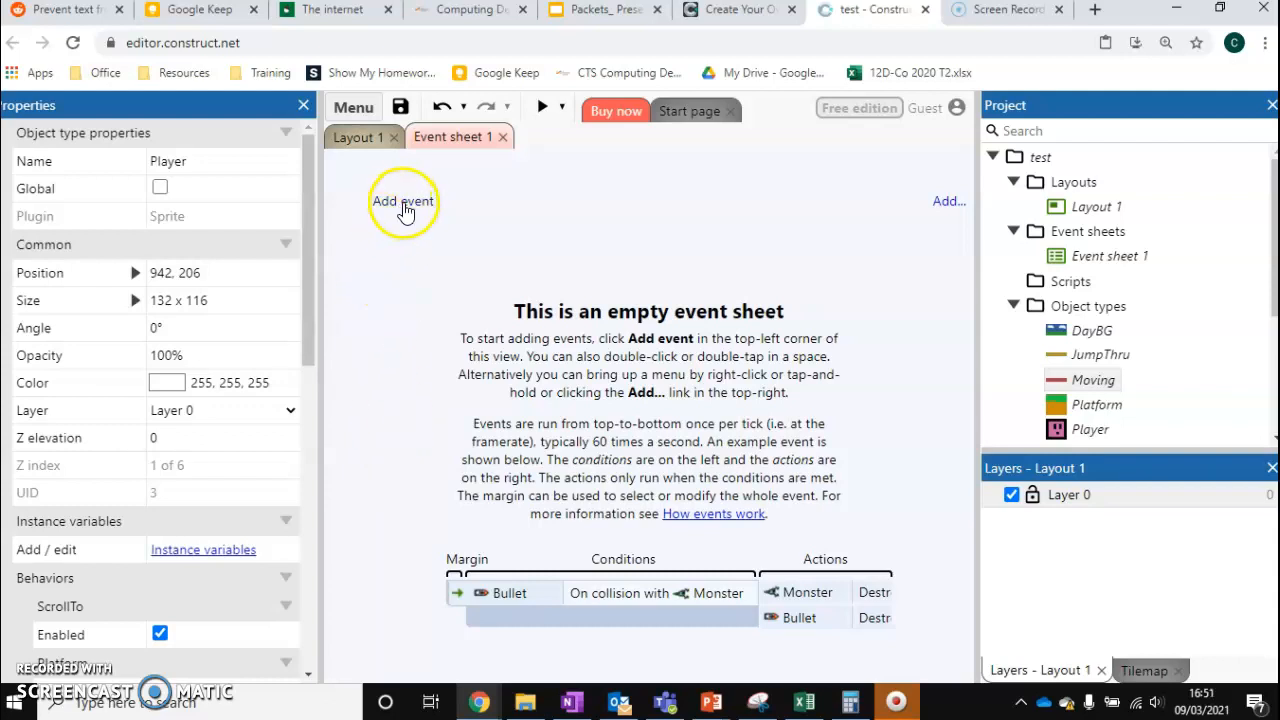
pyautogui.click(402, 200)
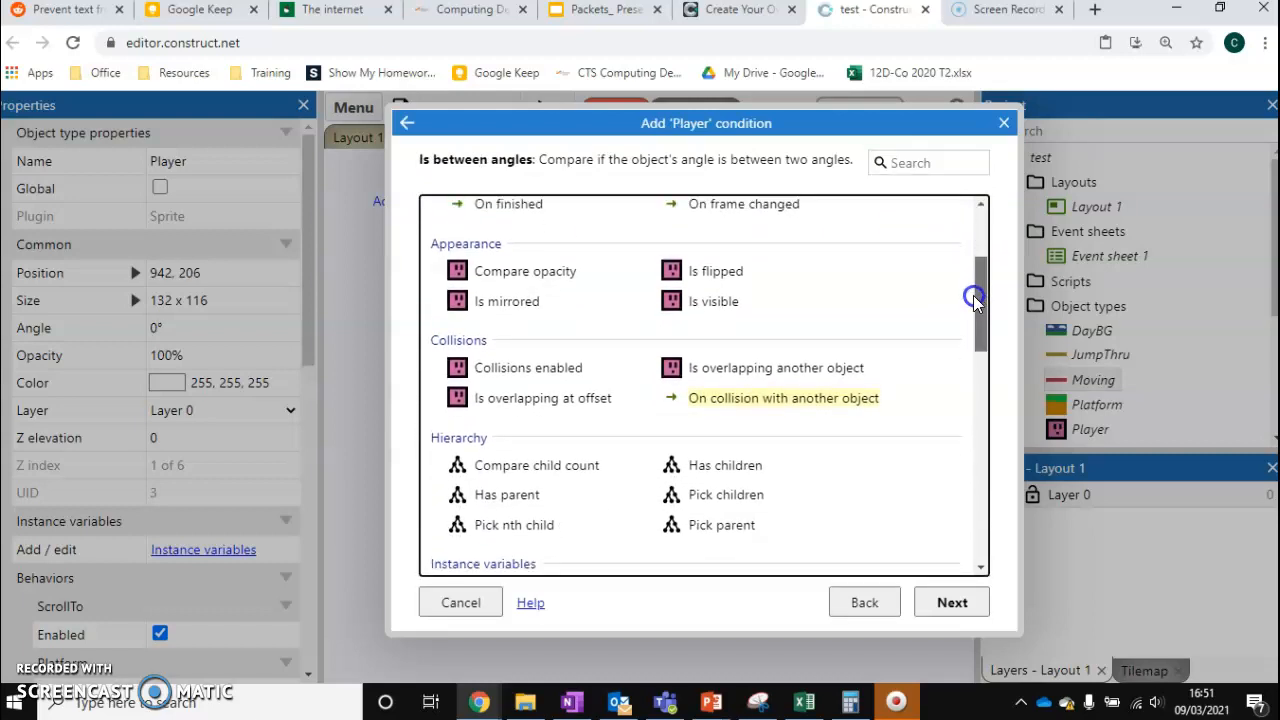
pyautogui.scroll(-3)
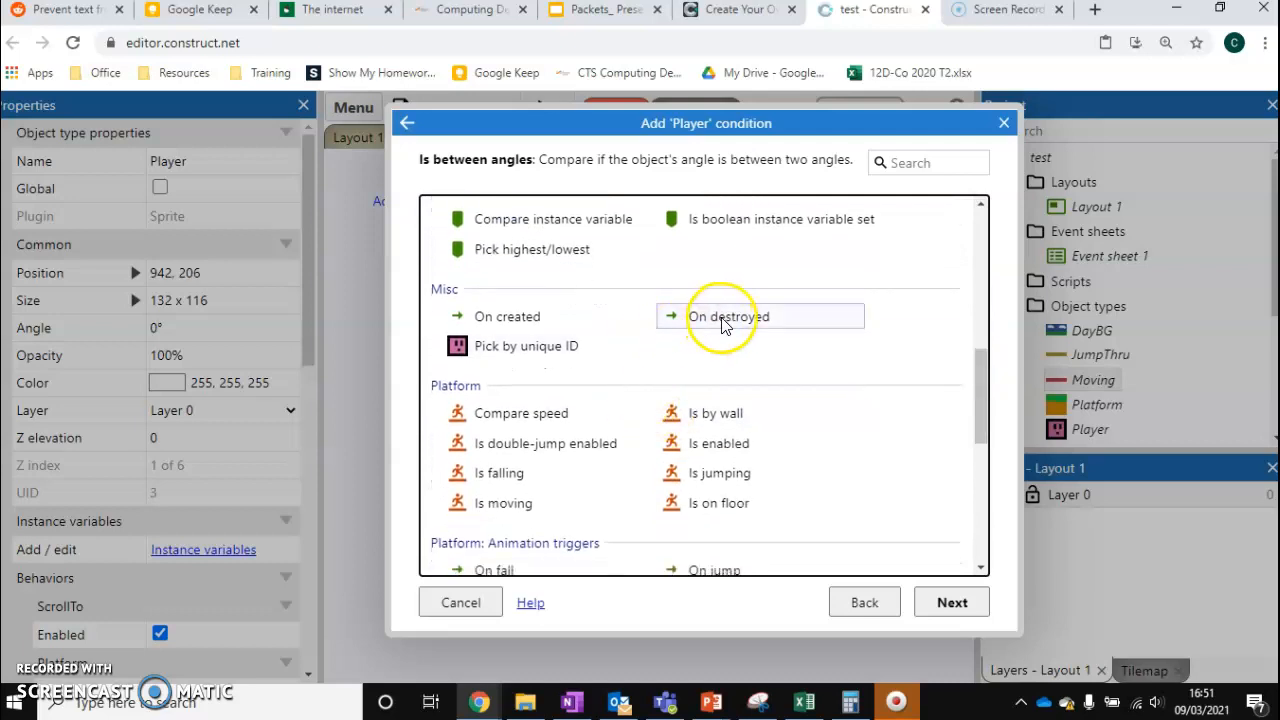
pyautogui.click(728, 316)
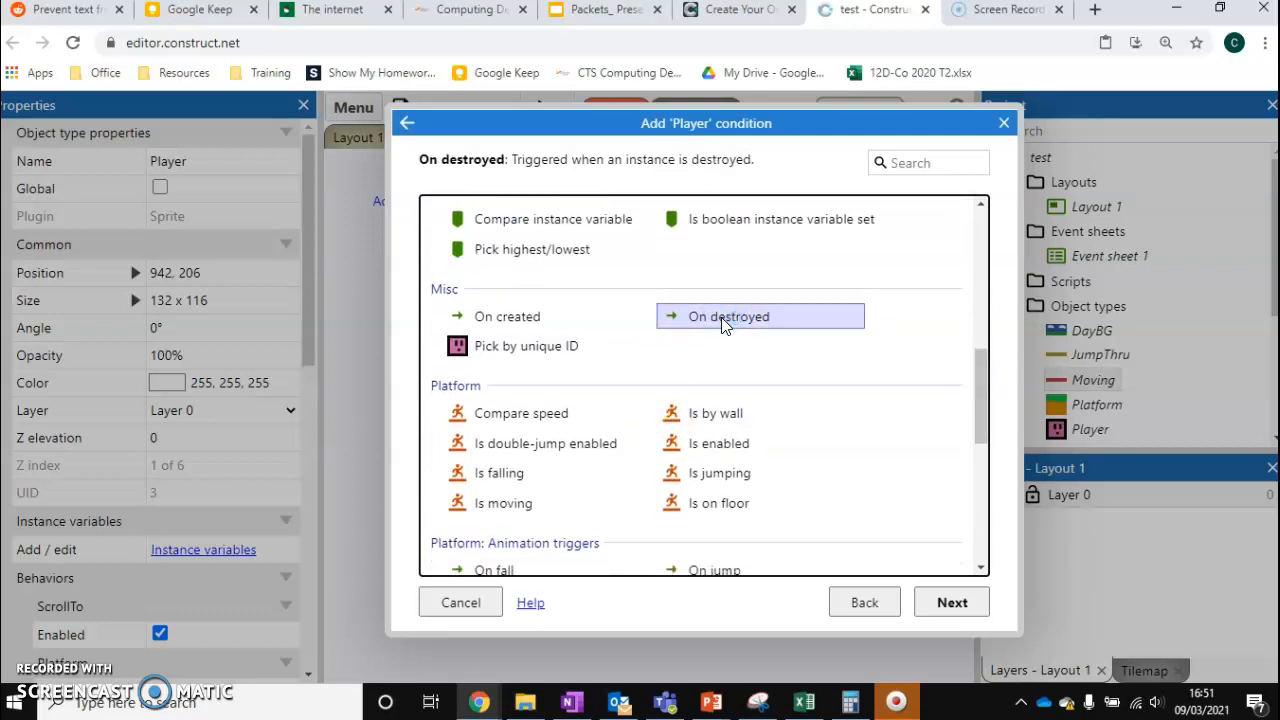
pyautogui.click(952, 602)
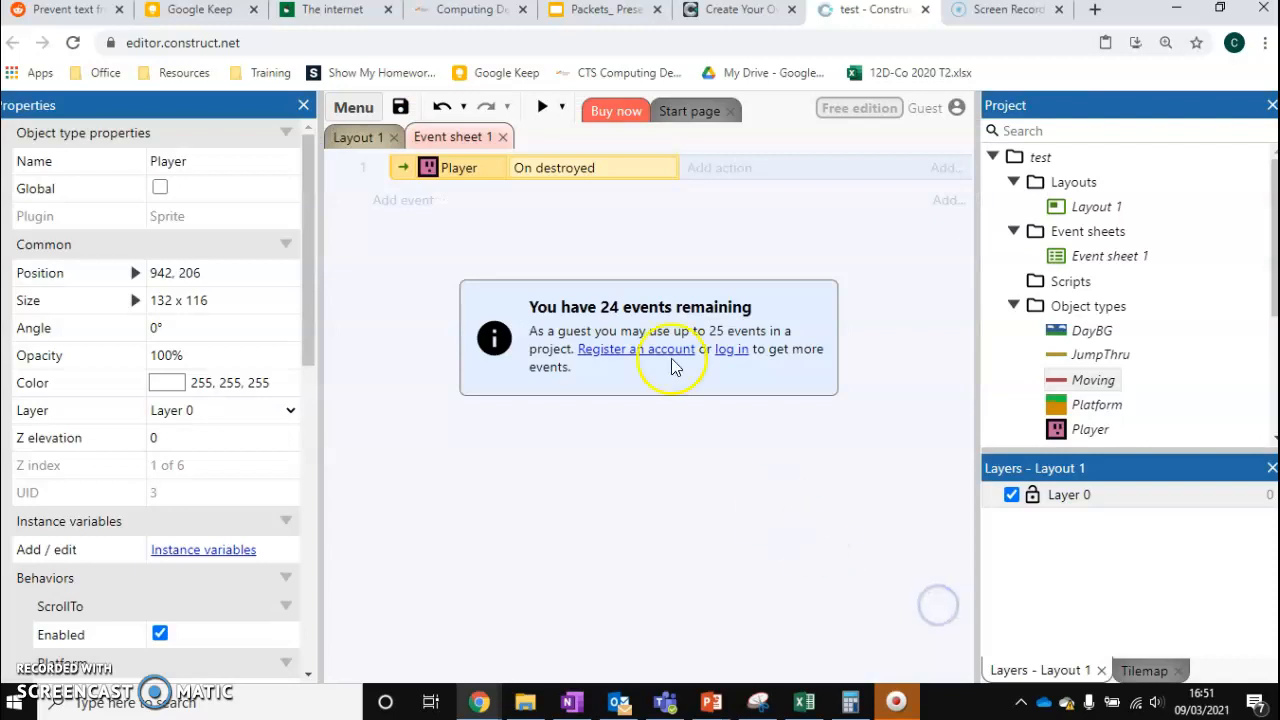
pyautogui.moveTo(580, 184)
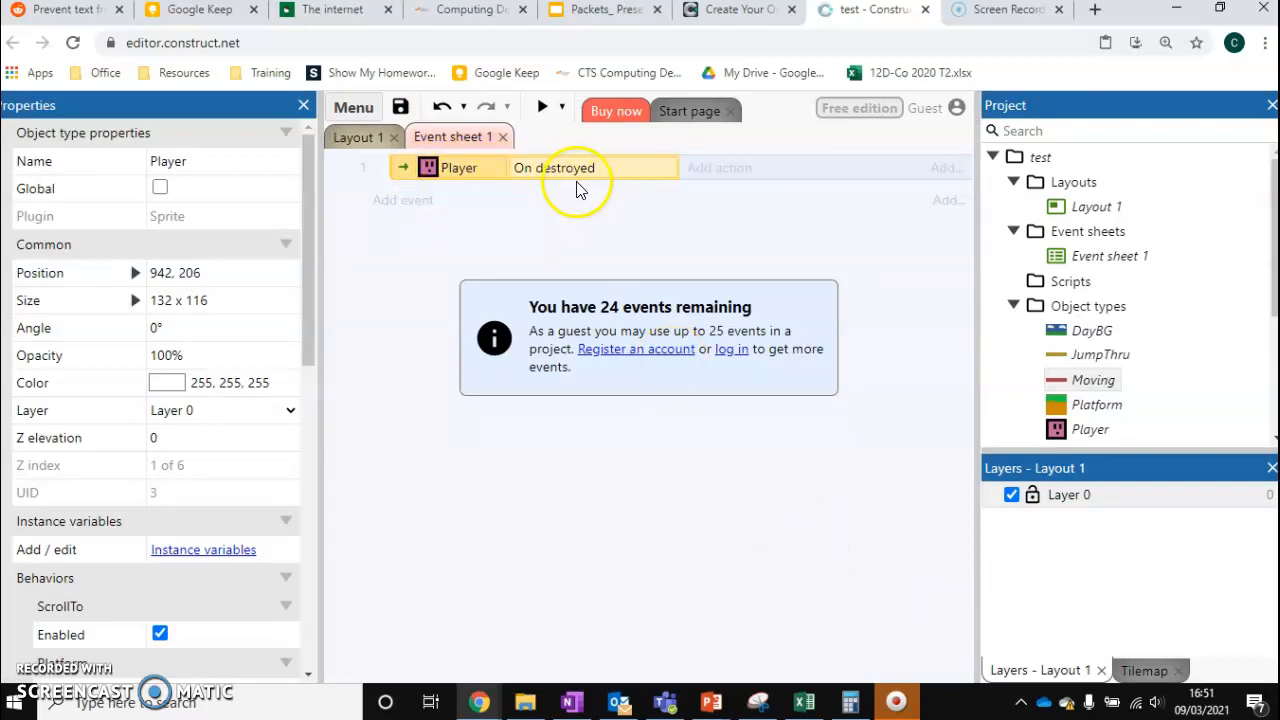
pyautogui.moveTo(560, 188)
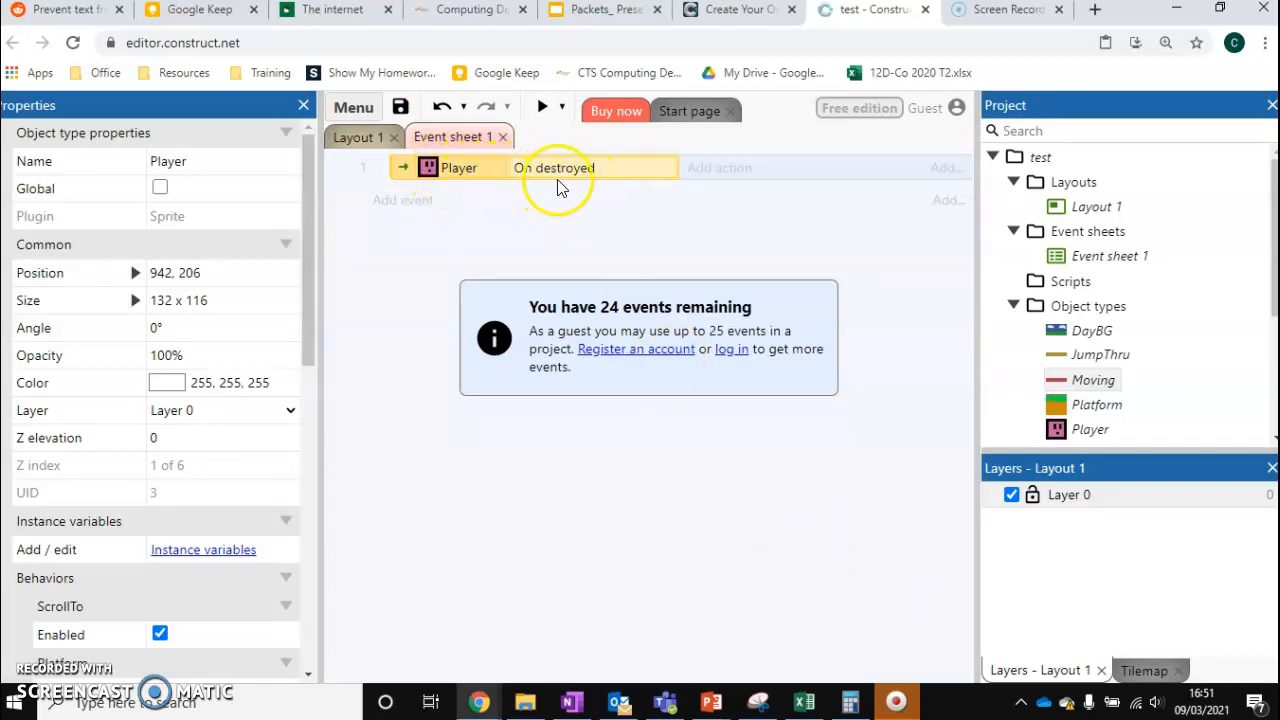
pyautogui.moveTo(518, 168)
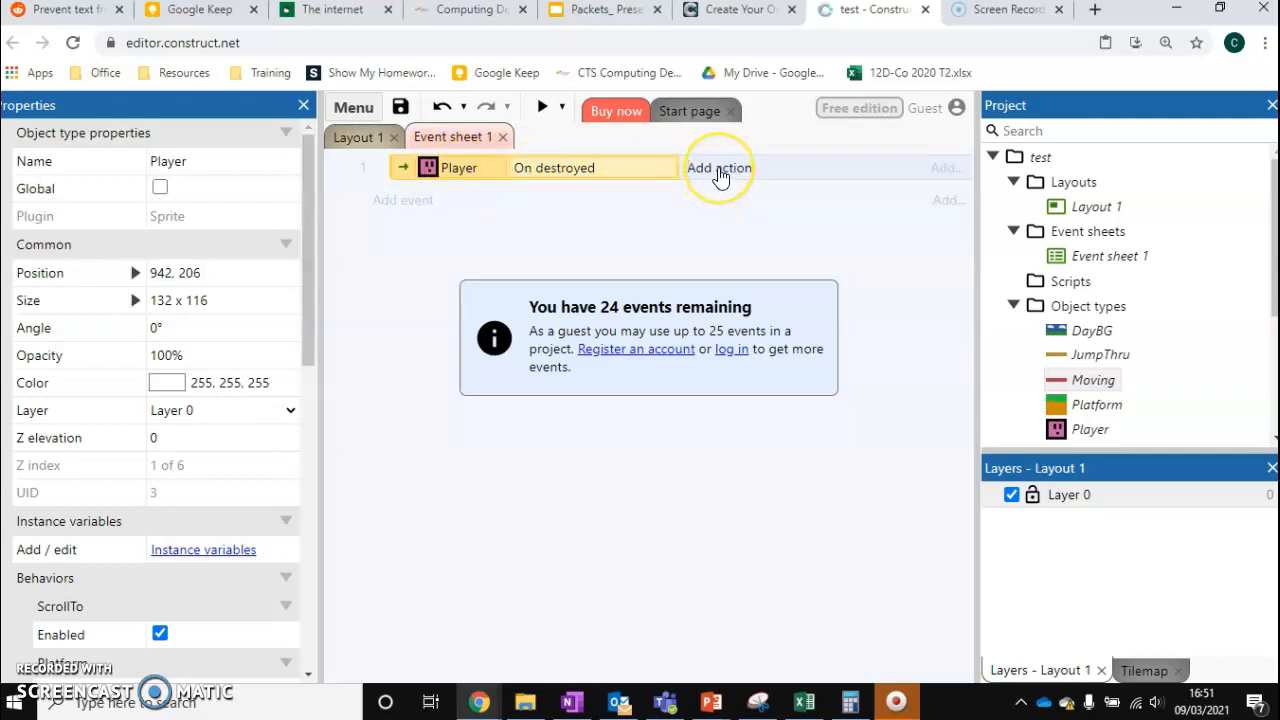
# Attach a System 'Restart layout' action to the On destroyed event
pyautogui.click(718, 168)
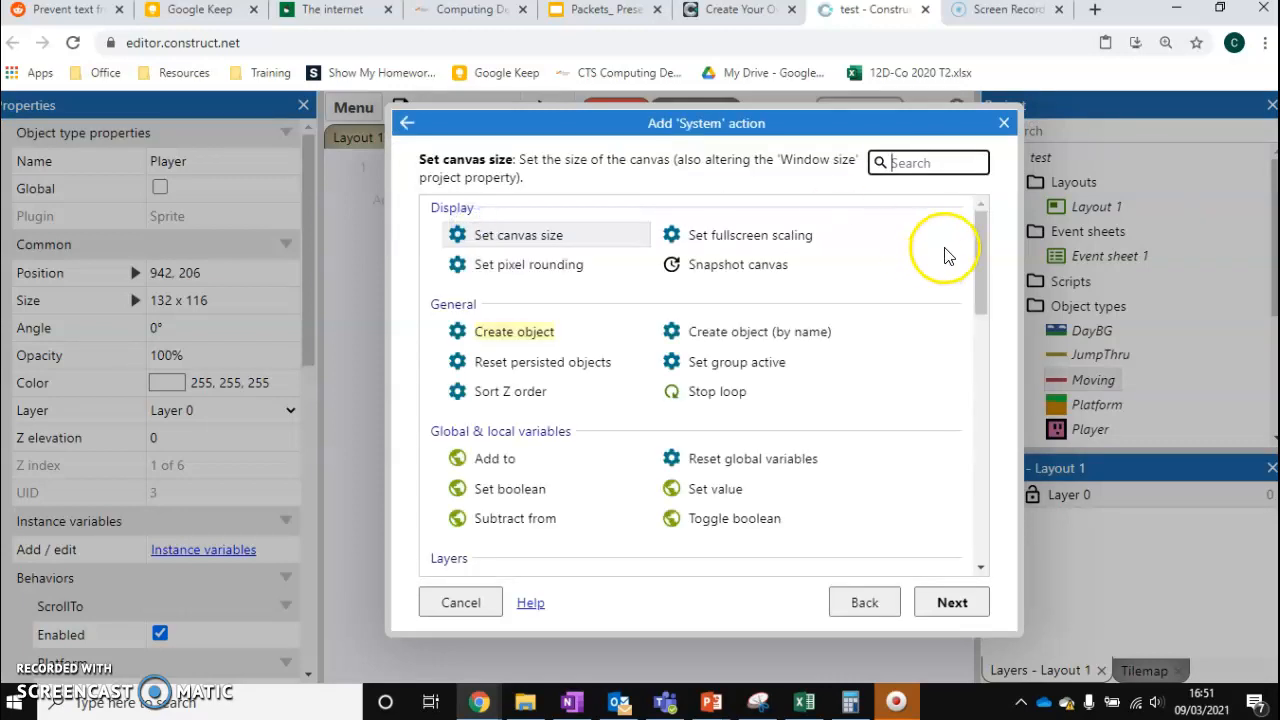
pyautogui.scroll(-3)
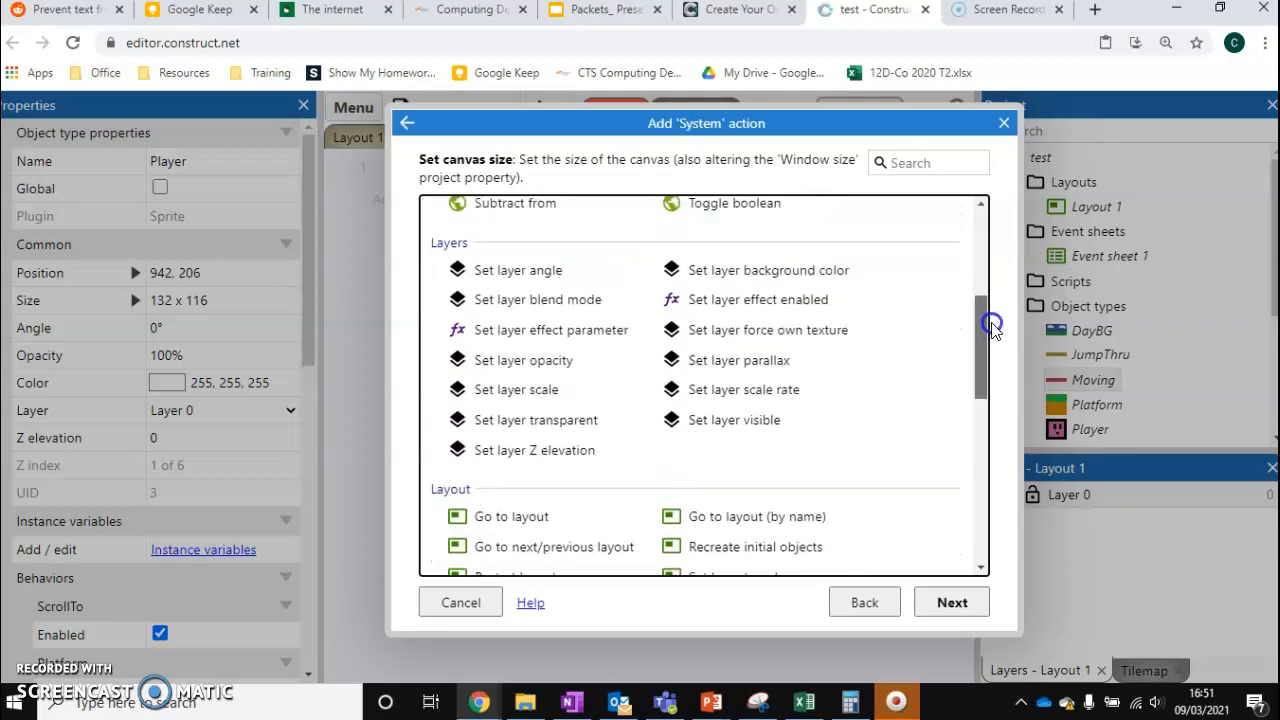
pyautogui.scroll(-3)
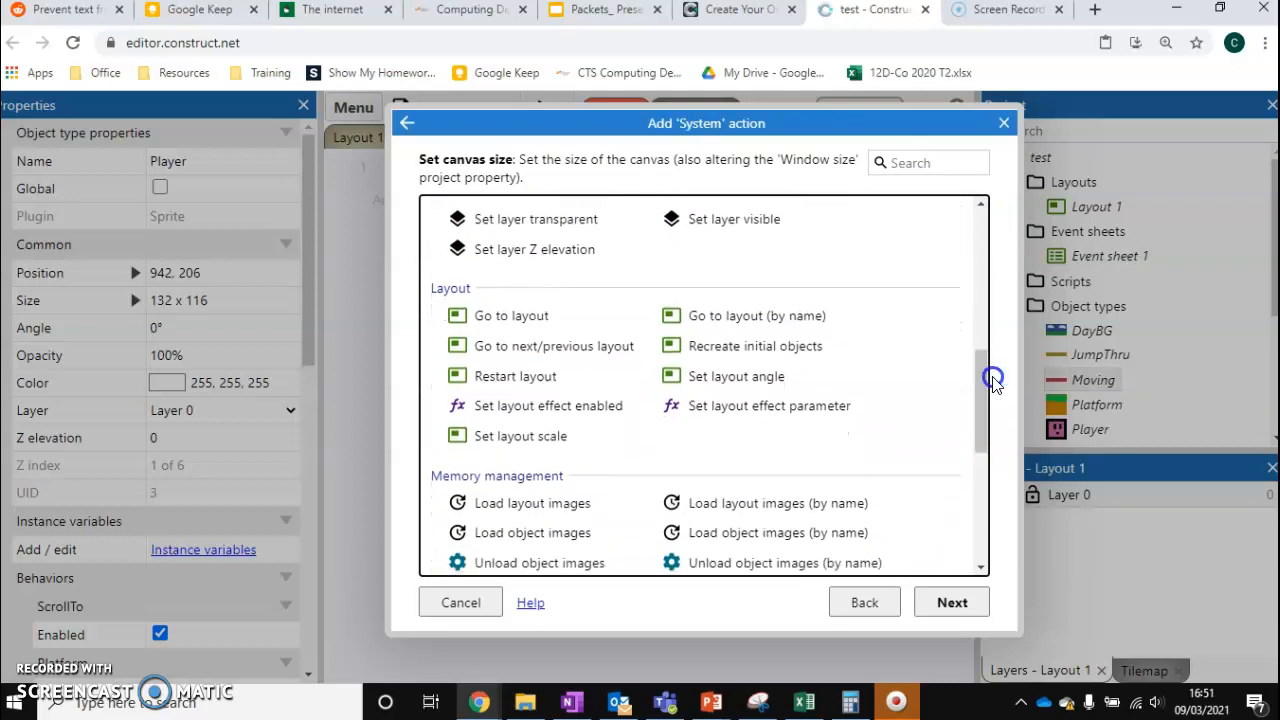
pyautogui.click(516, 376)
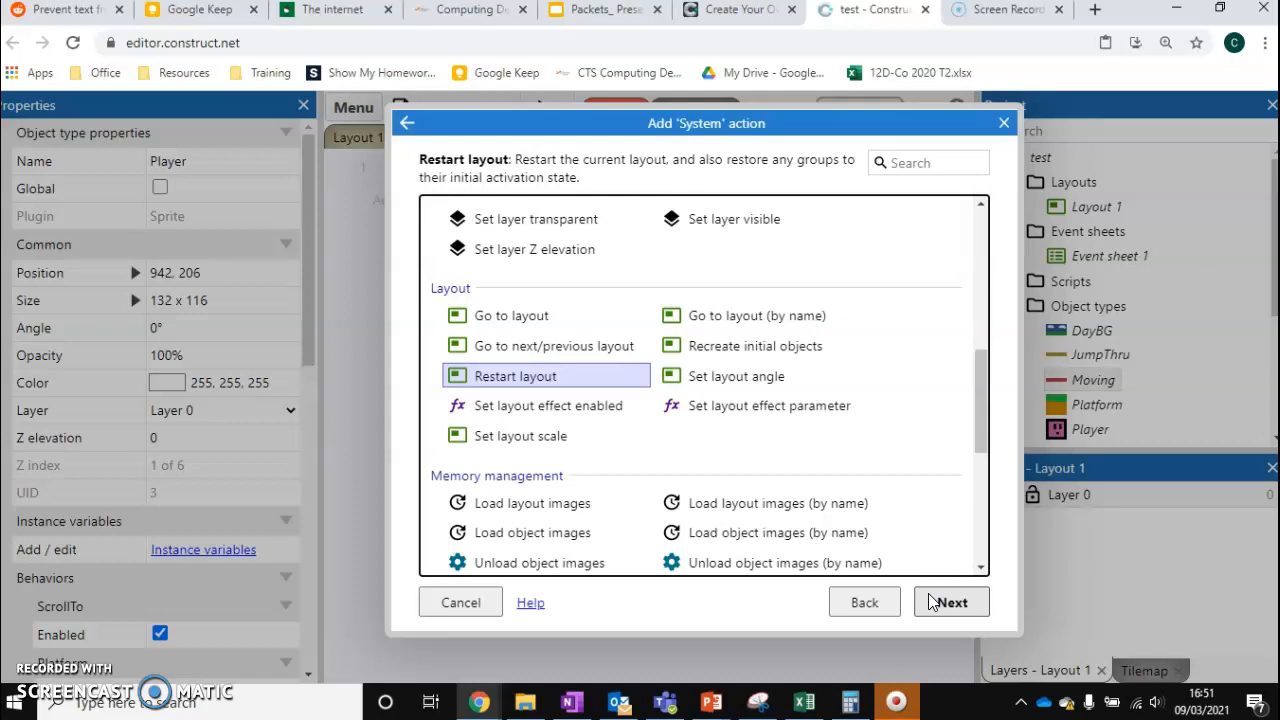
pyautogui.click(950, 602)
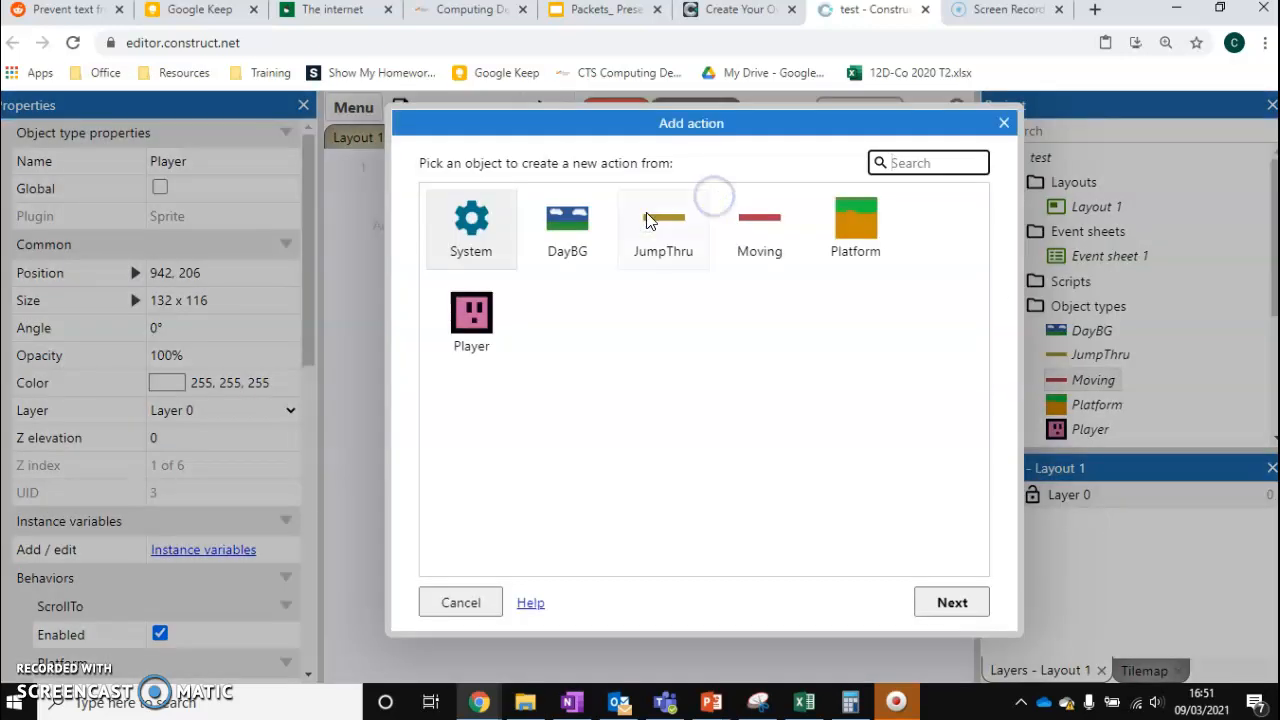
pyautogui.moveTo(750, 444)
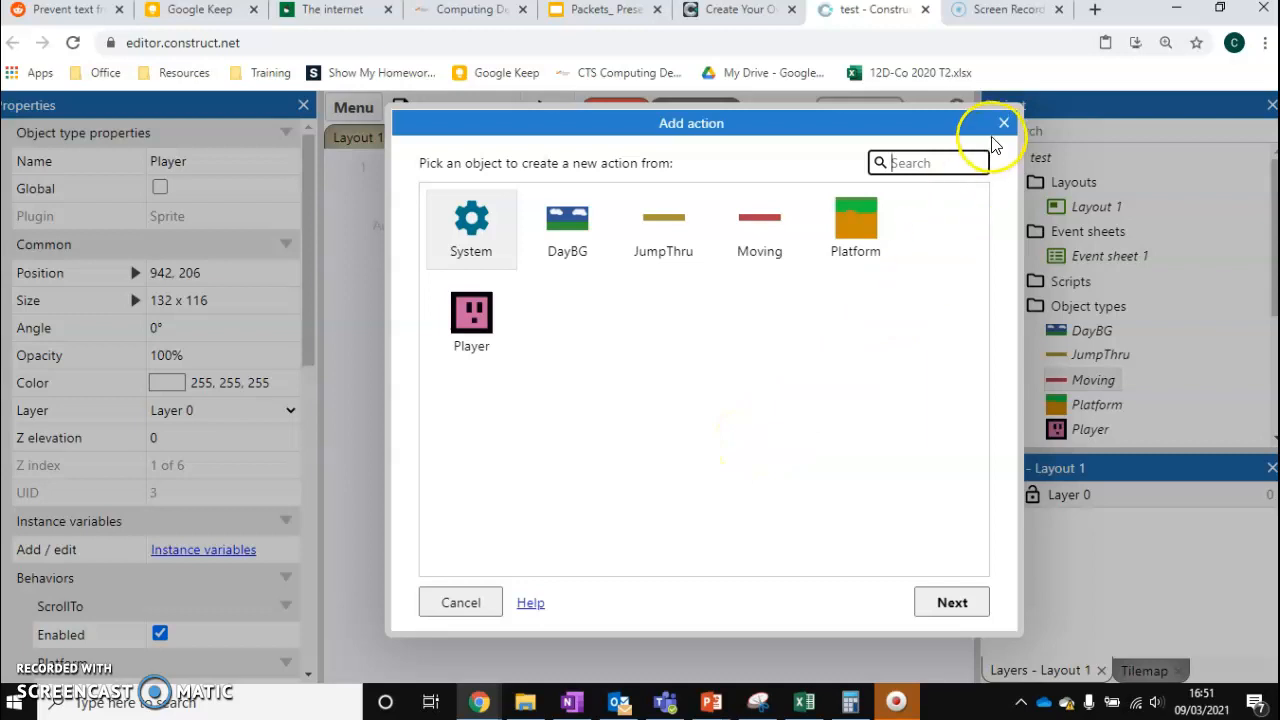
pyautogui.click(1004, 124)
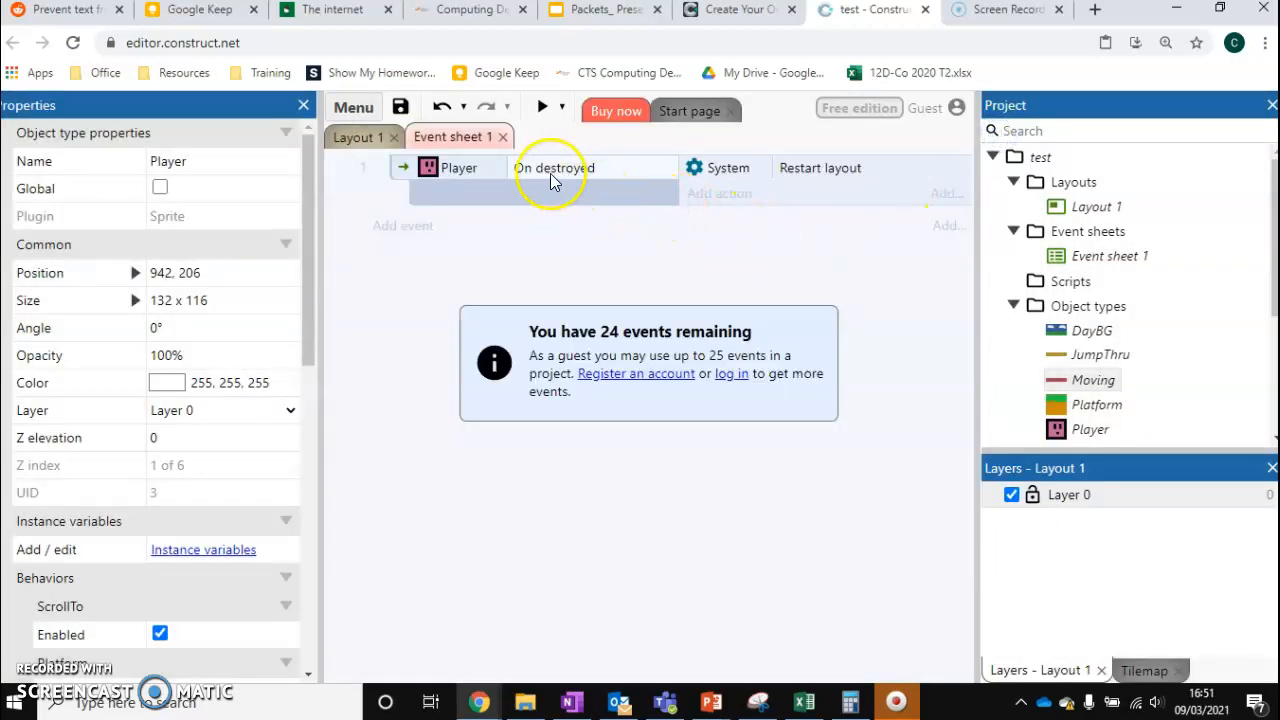
pyautogui.moveTo(896, 184)
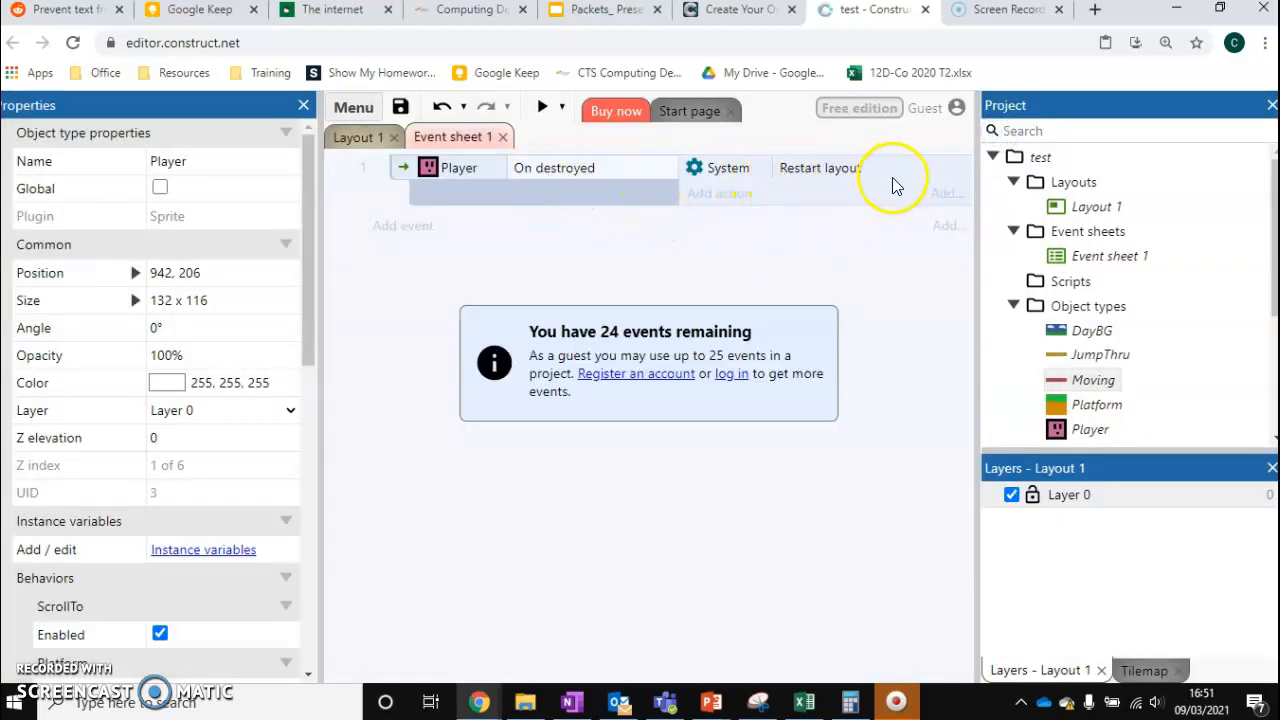
# Preview the level to test the restart rule, then return to Layout 1
pyautogui.click(544, 108)
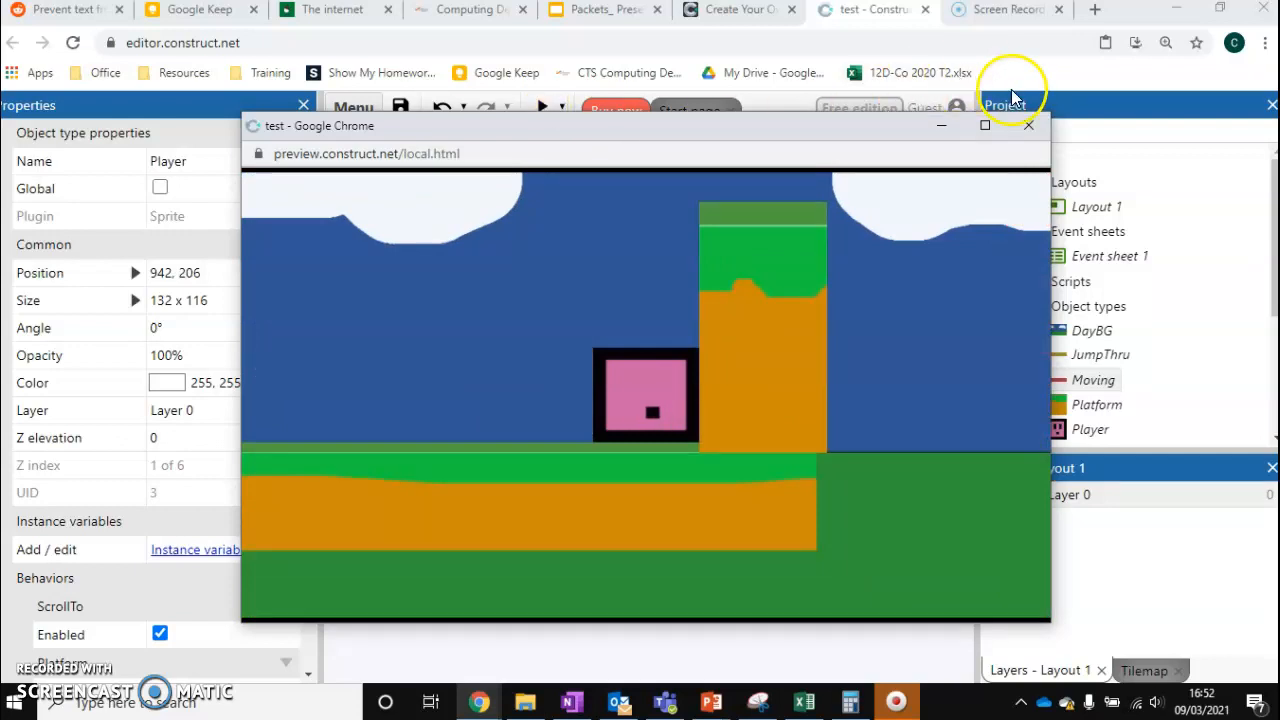
pyautogui.click(1028, 124)
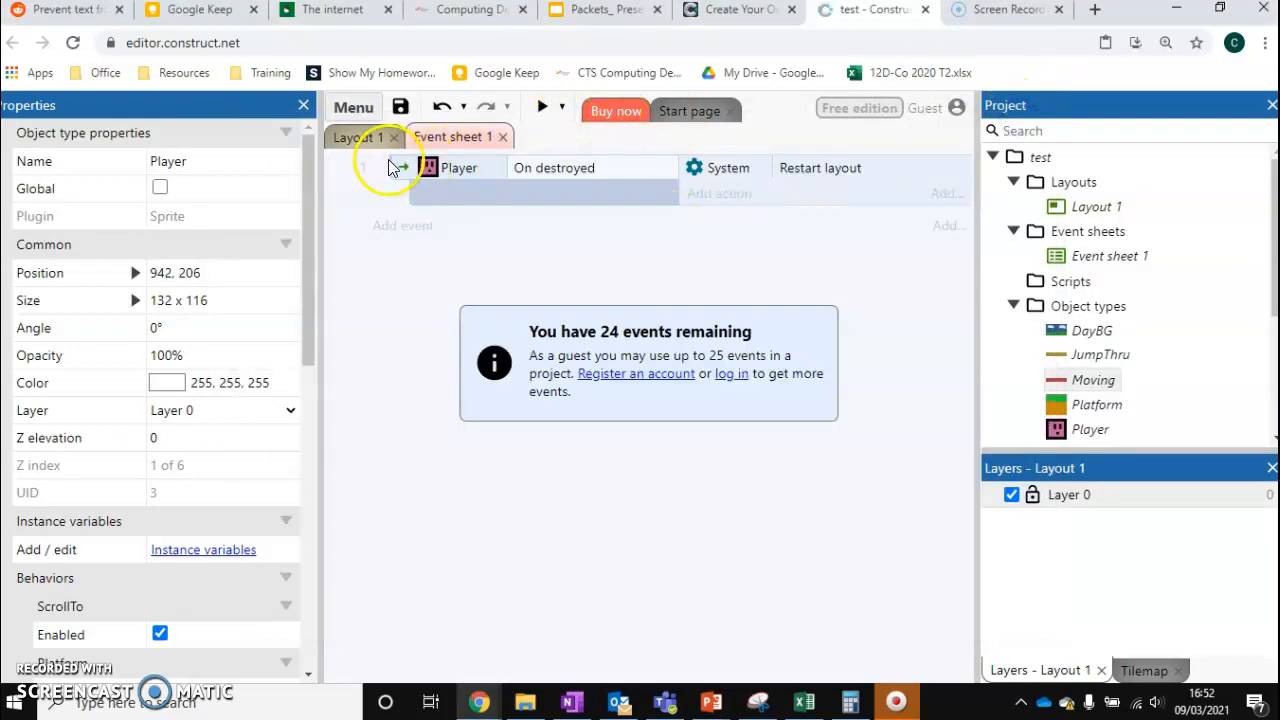
pyautogui.click(356, 136)
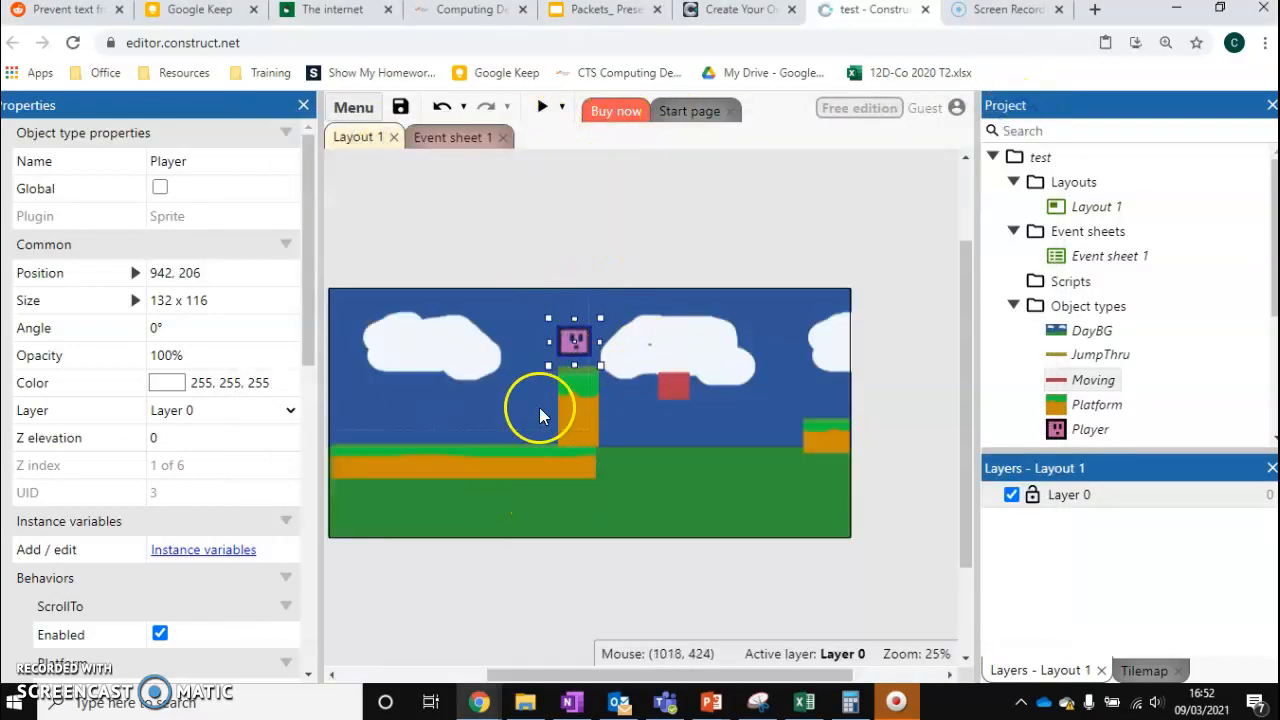